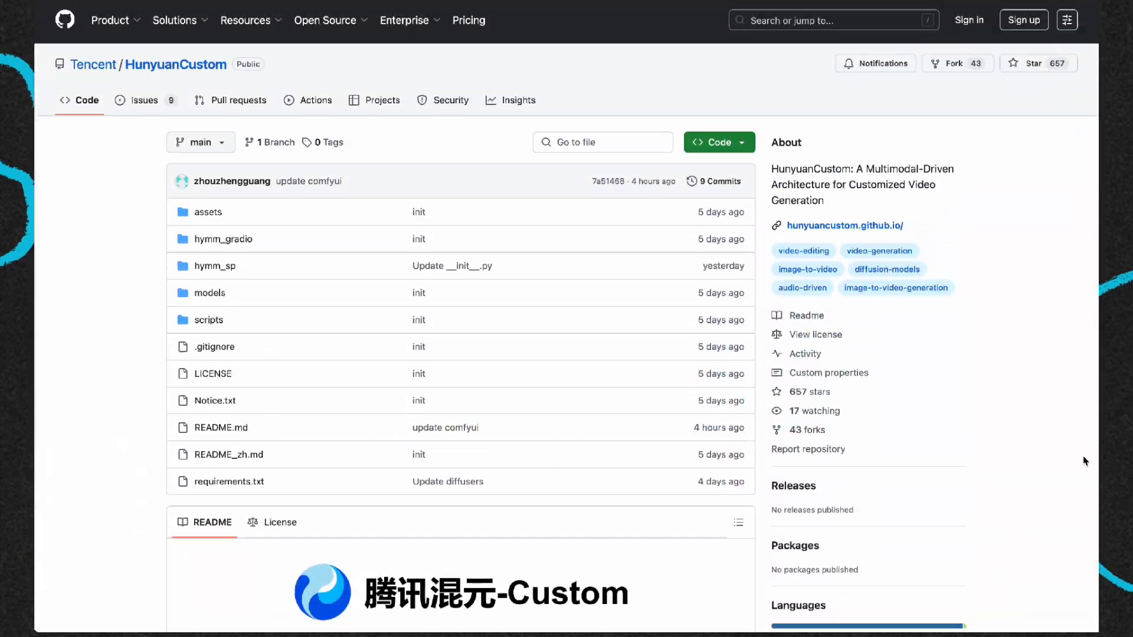
scroll("down", 3)
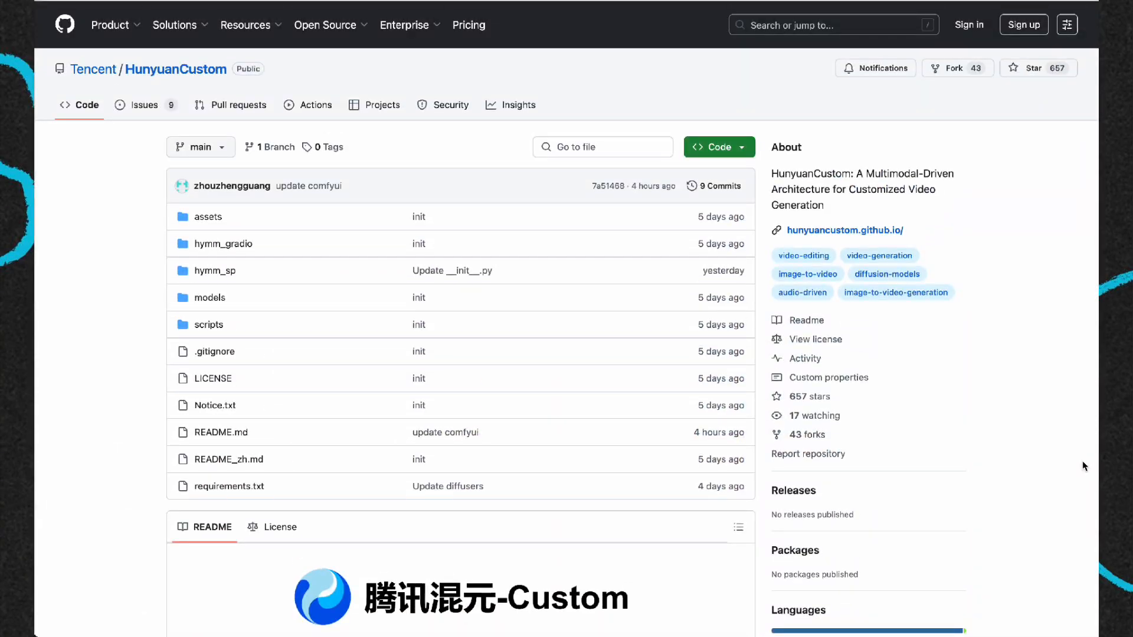
scroll("down", 3)
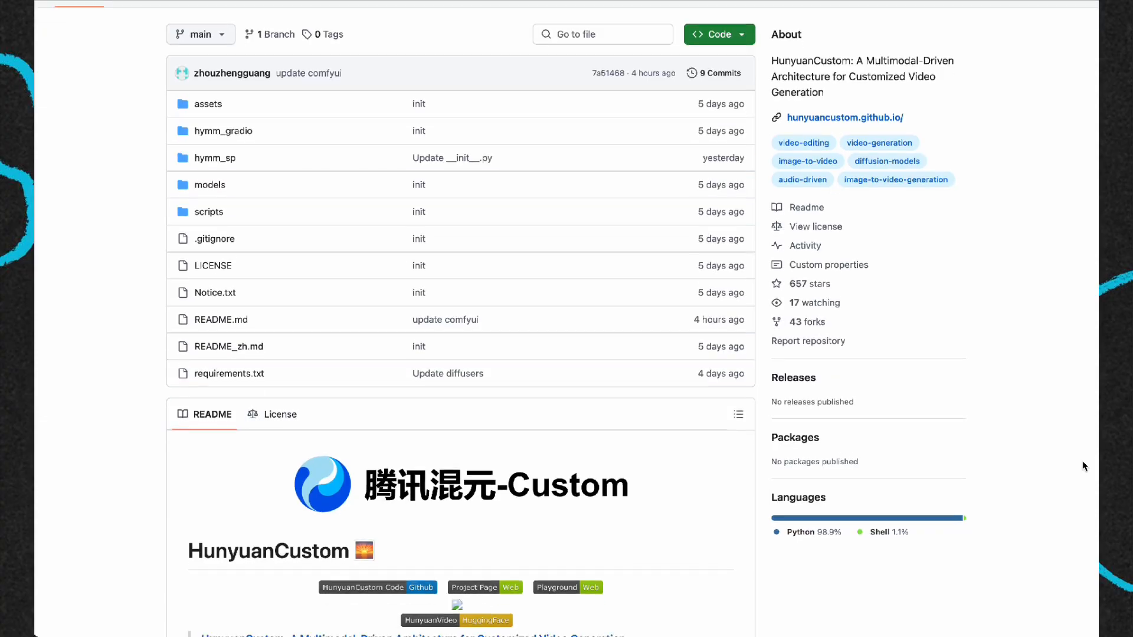
scroll("down", 3)
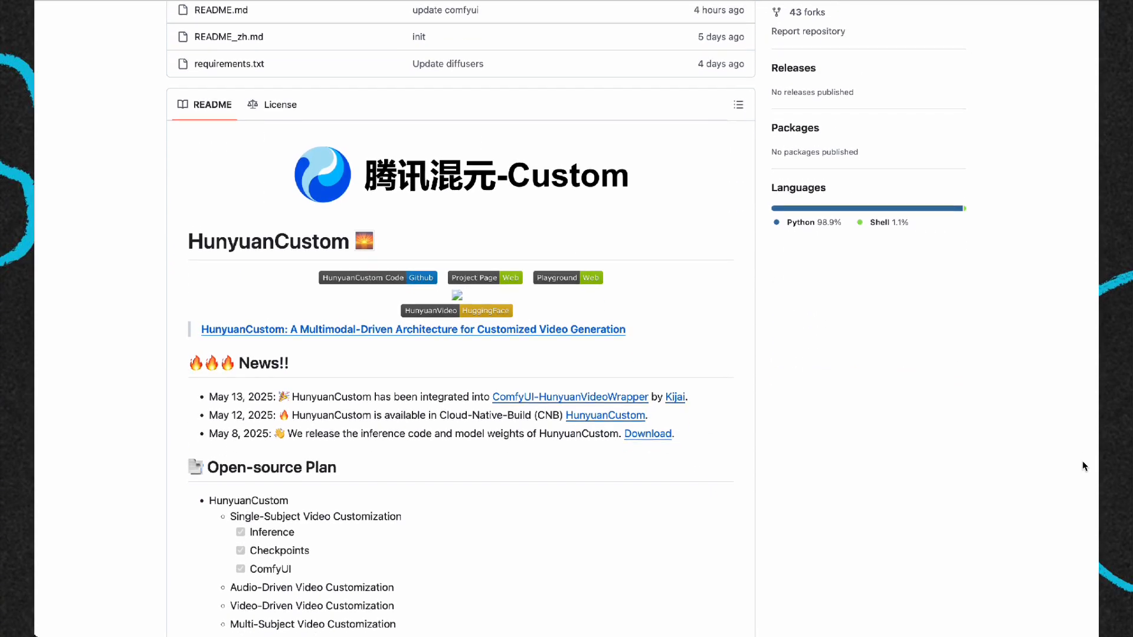
scroll("down", 3)
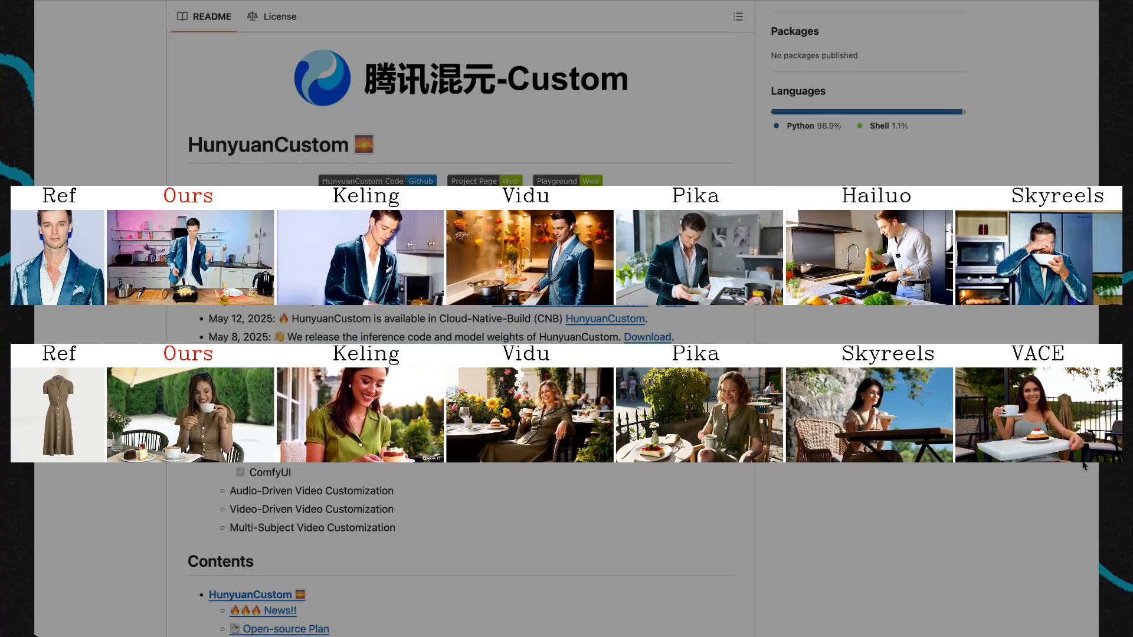
scroll("down", 3)
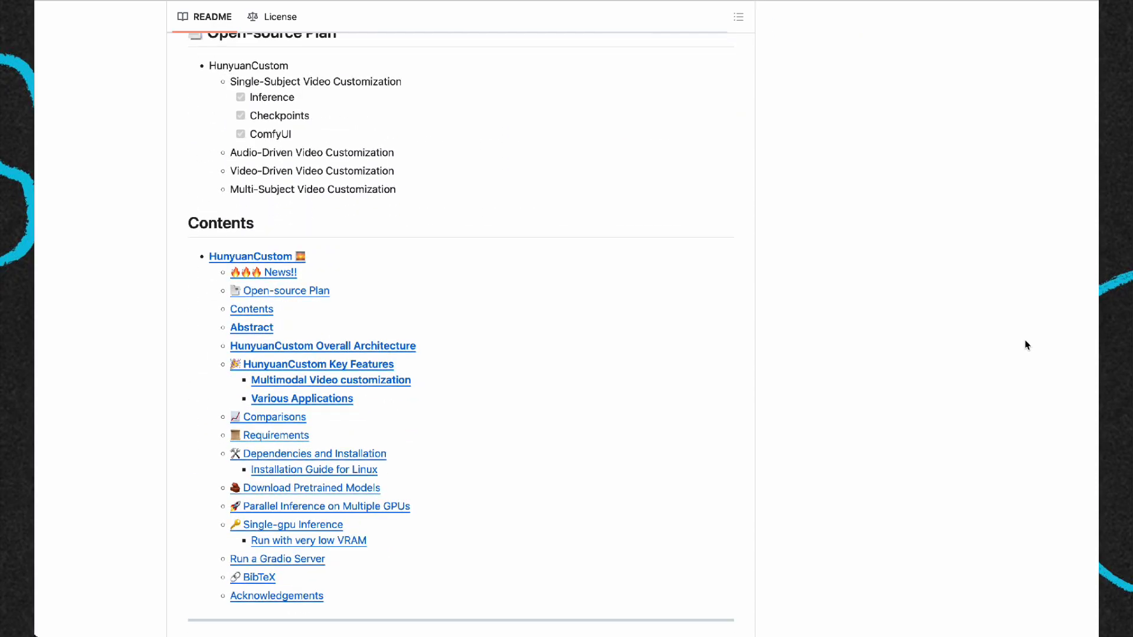
scroll("down", 3)
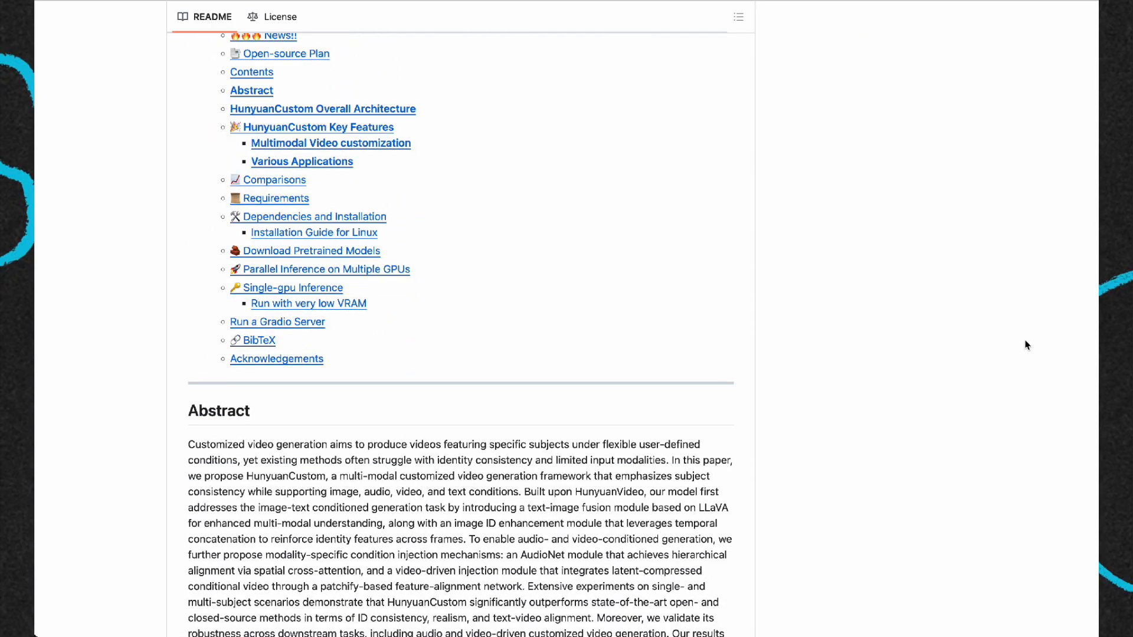